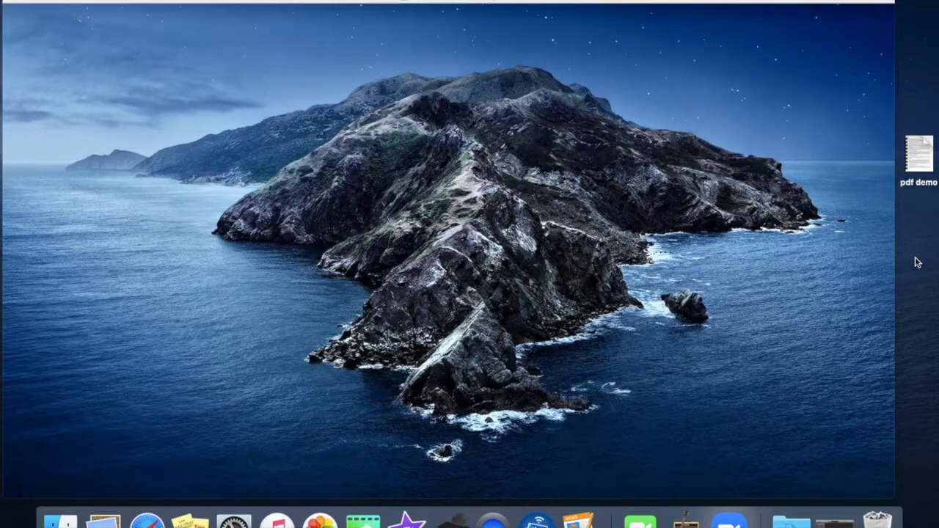
# Open the 'pdf demo' file from the desktop with Preview.
pyautogui.click(914, 149)
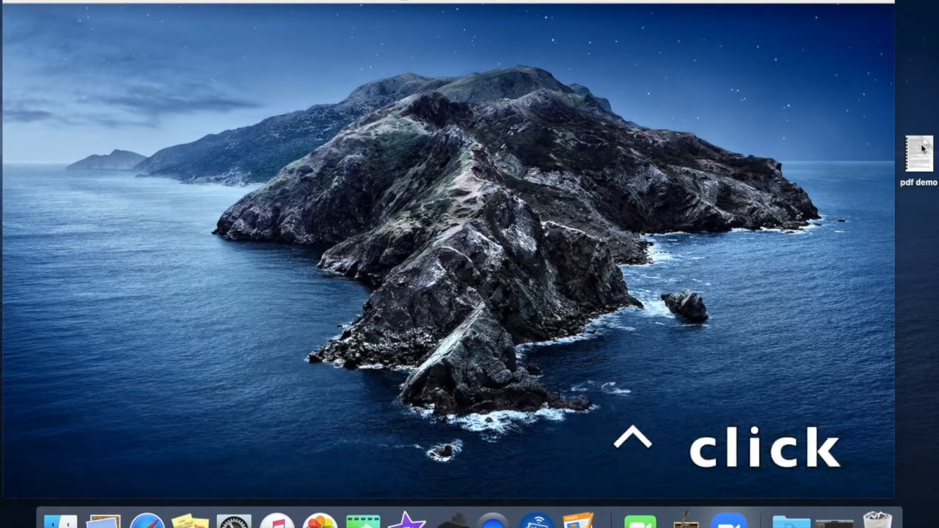
pyautogui.rightClick(923, 150)
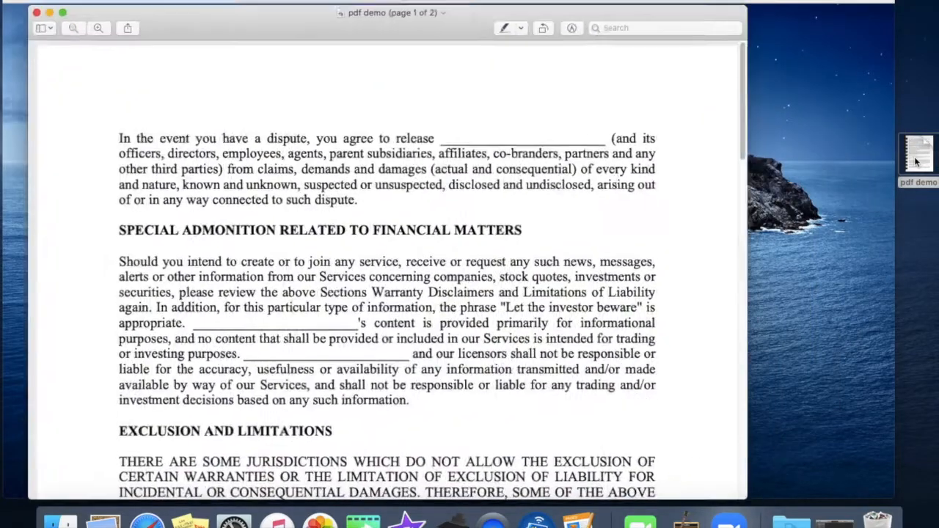
# Scroll to Exclusion and Limitations and show the Markup toolbar, leaving the border colour unchanged.
pyautogui.scroll(-3)
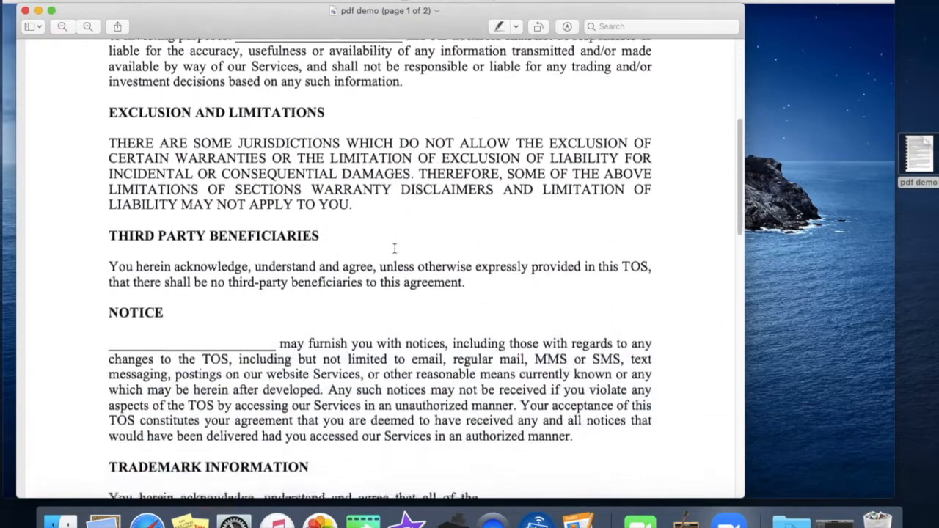
pyautogui.click(567, 26)
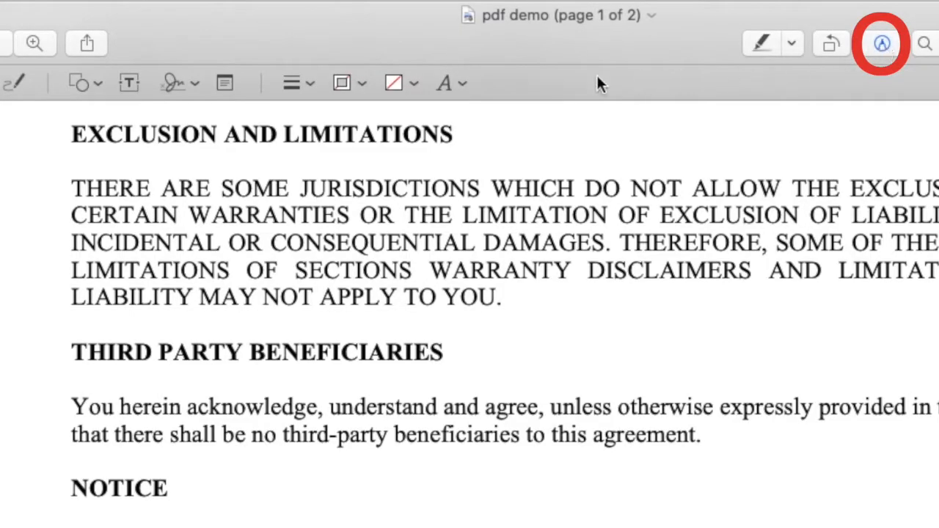
pyautogui.click(443, 82)
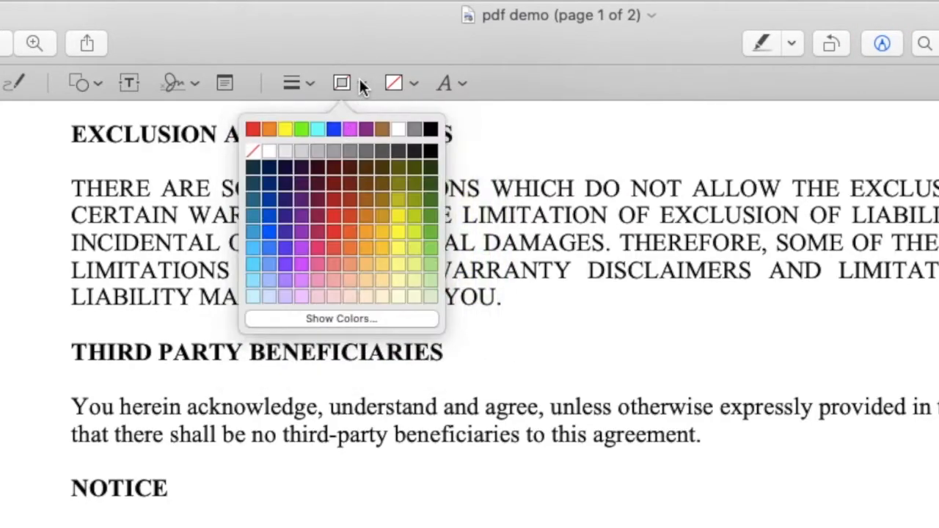
pyautogui.click(292, 82)
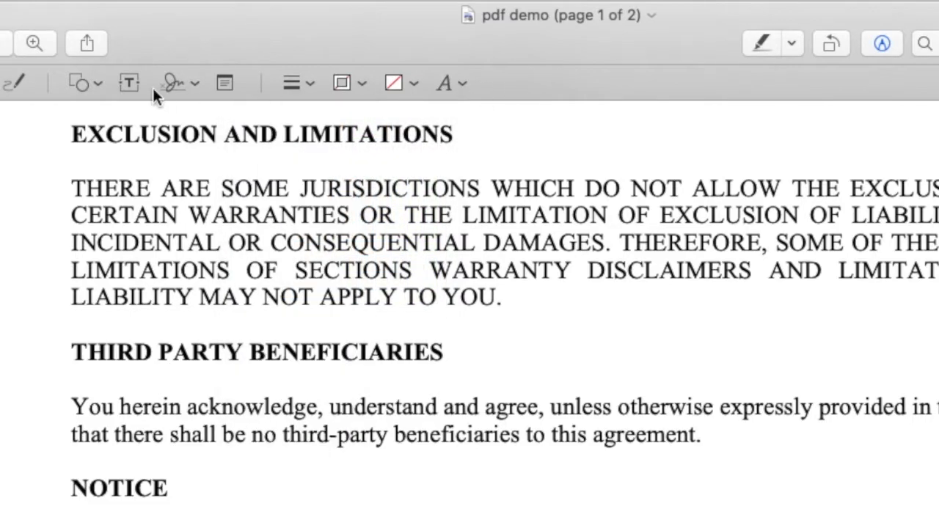
# Add a rectangle over the Exclusion paragraph and give it a red outline.
pyautogui.click(79, 82)
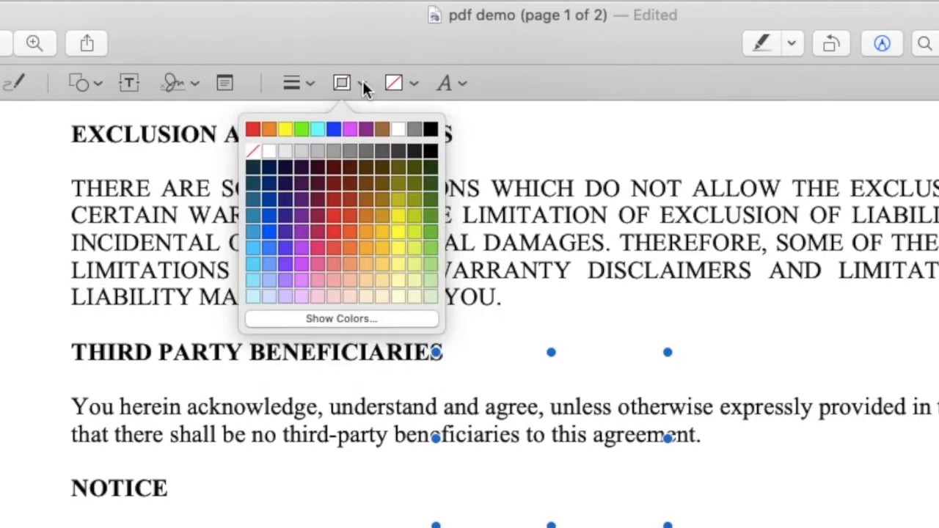
pyautogui.click(255, 128)
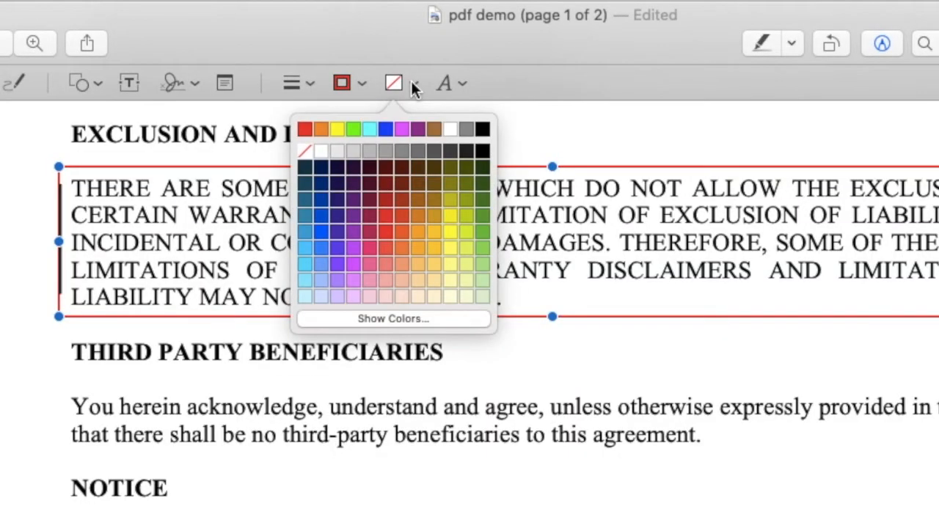
# Fill the rectangle solid black and remove its outline.
pyautogui.click(483, 129)
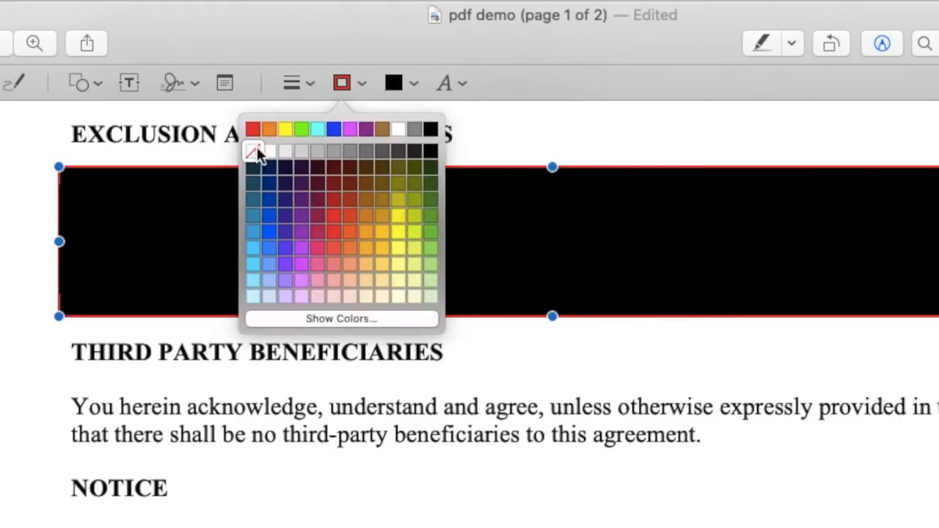
pyautogui.click(254, 151)
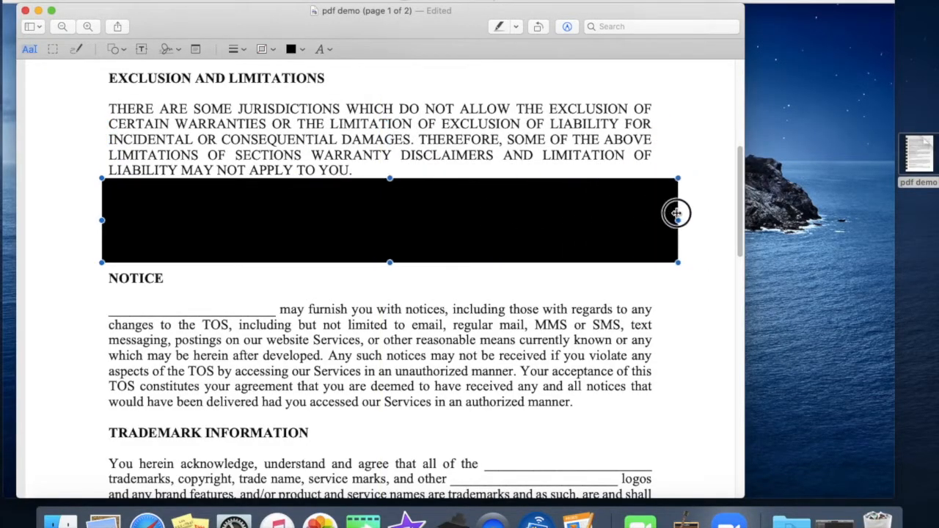
pyautogui.scroll(3)
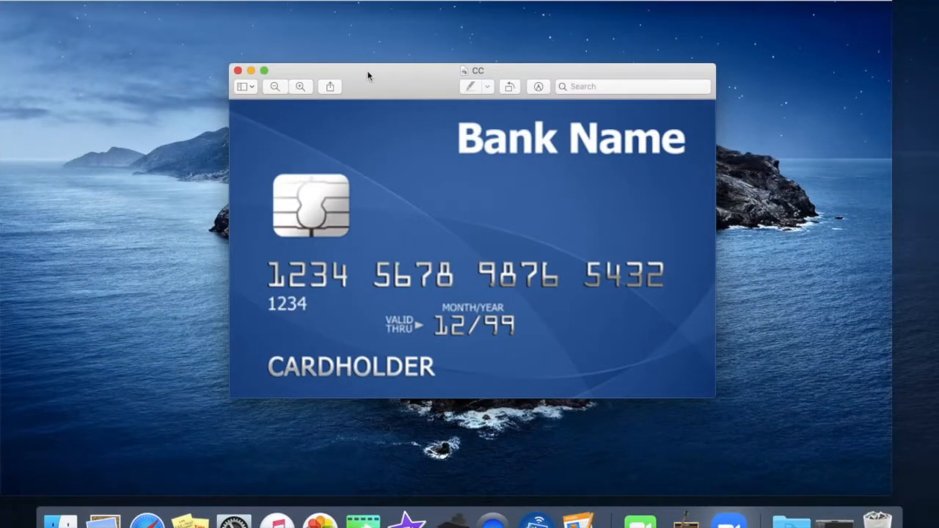
pyautogui.moveTo(369, 250)
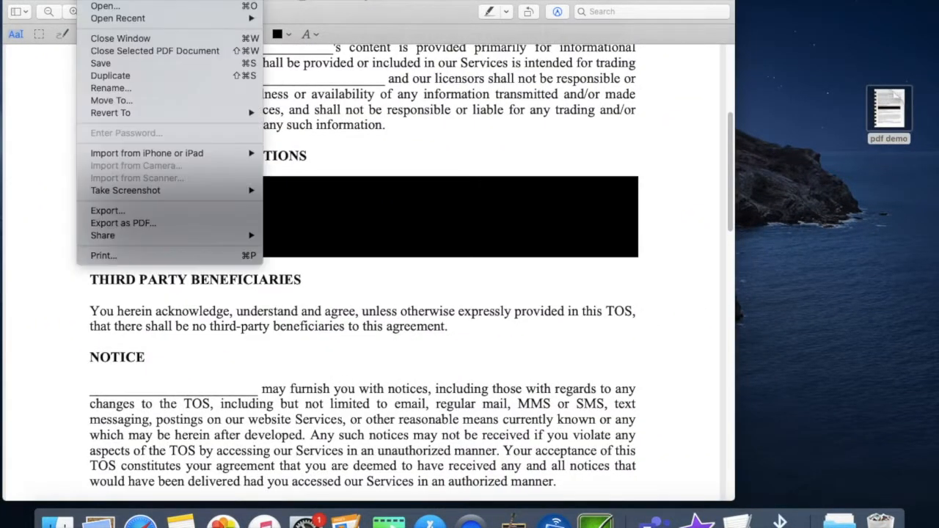
pyautogui.moveTo(101, 255)
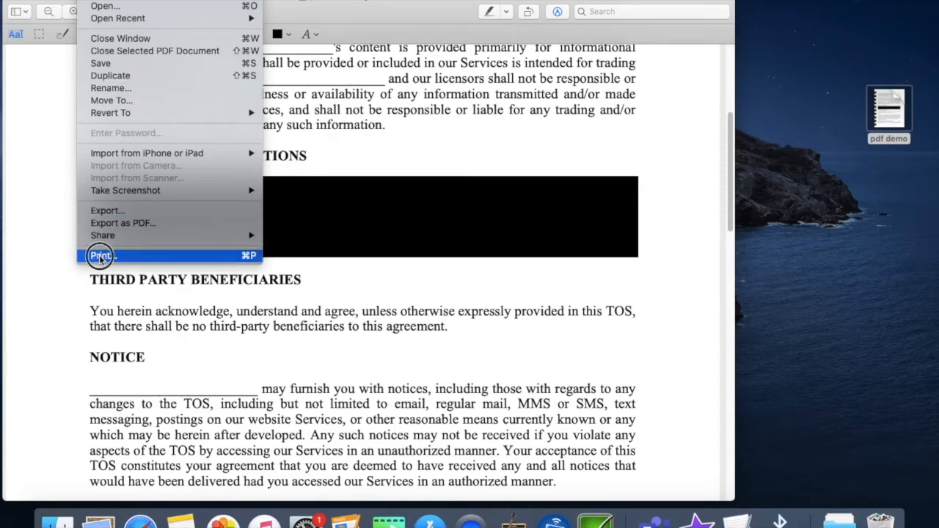
# Print the redacted document via Save as PDF and edit the new file's name.
pyautogui.click(101, 256)
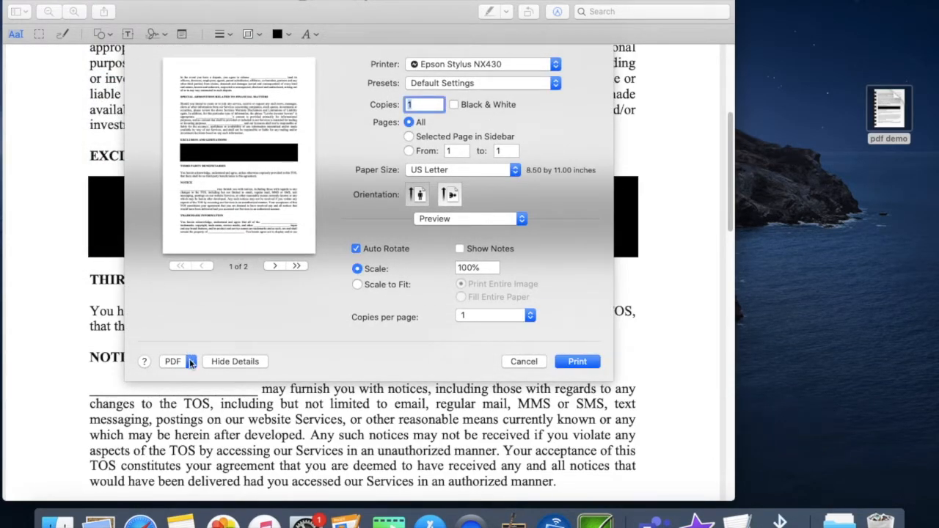
pyautogui.click(173, 361)
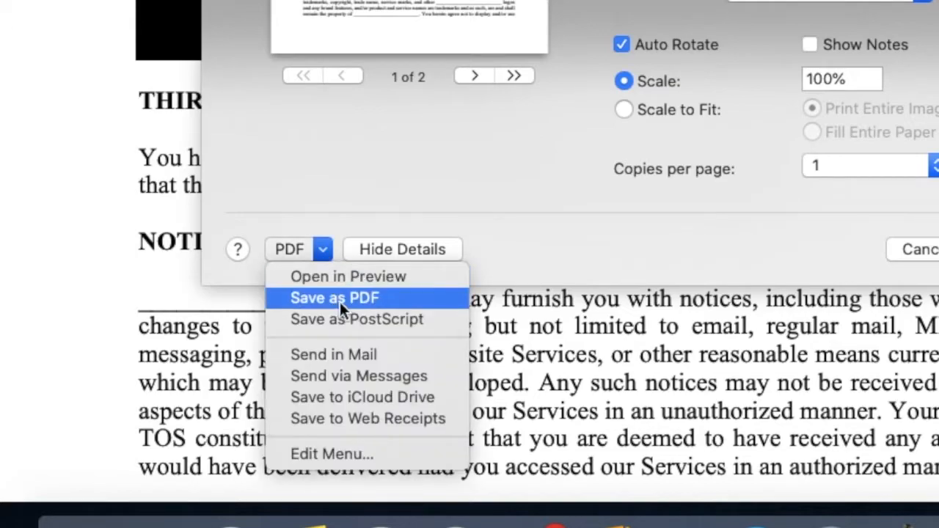
pyautogui.click(335, 298)
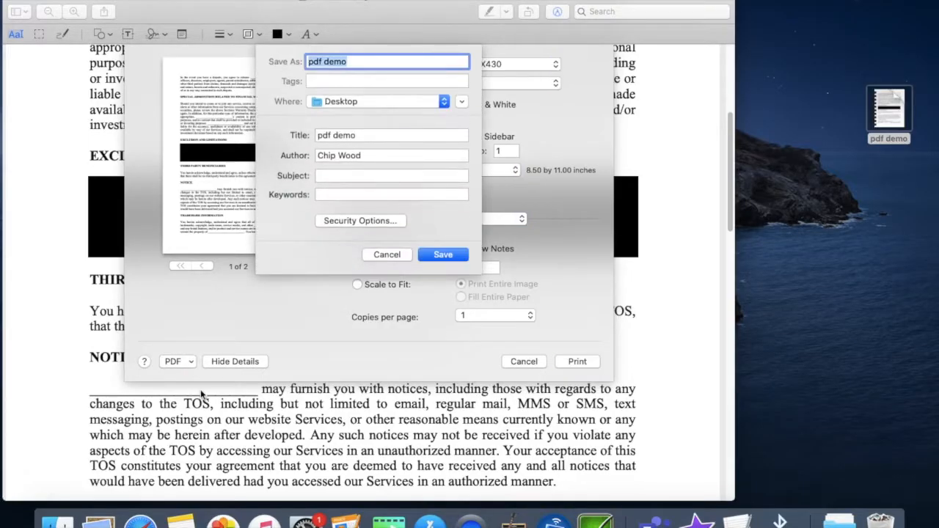
pyautogui.click(443, 254)
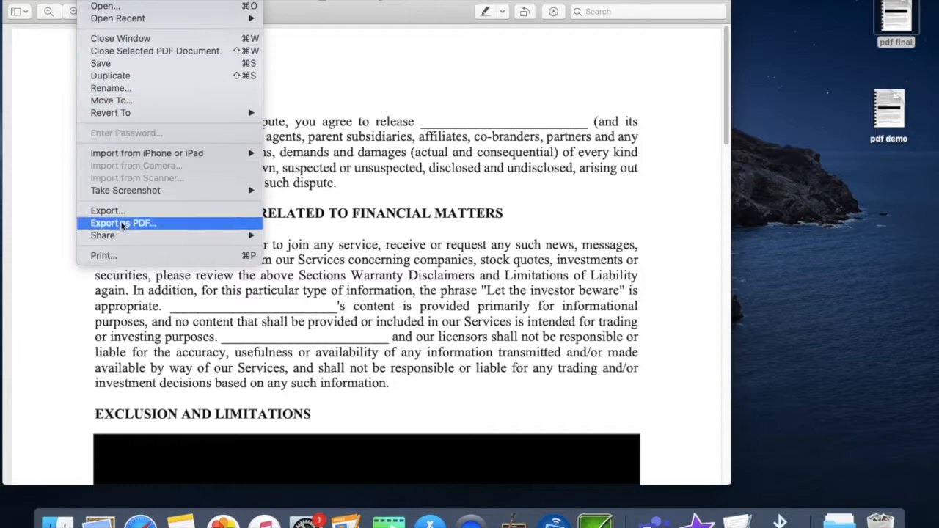
# Export the document as PNG named 'pdf png' to the desktop.
pyautogui.click(123, 222)
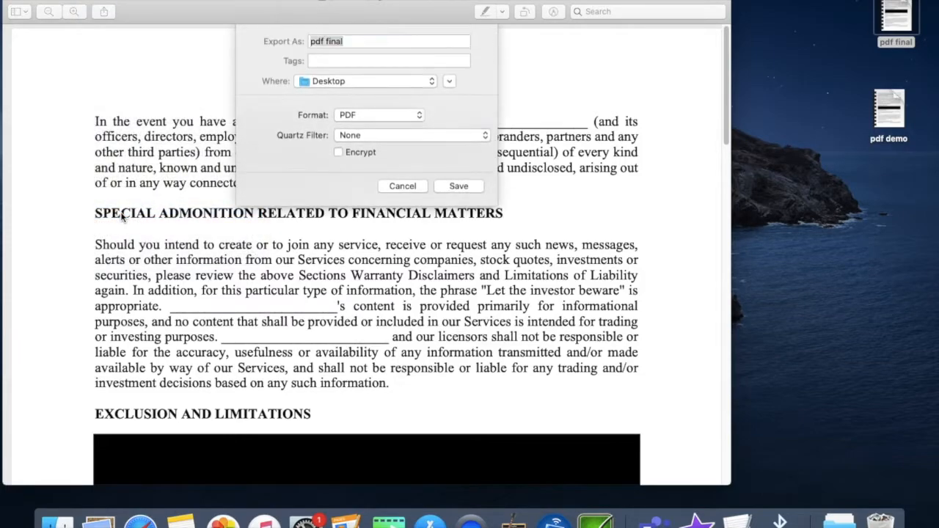
pyautogui.click(378, 114)
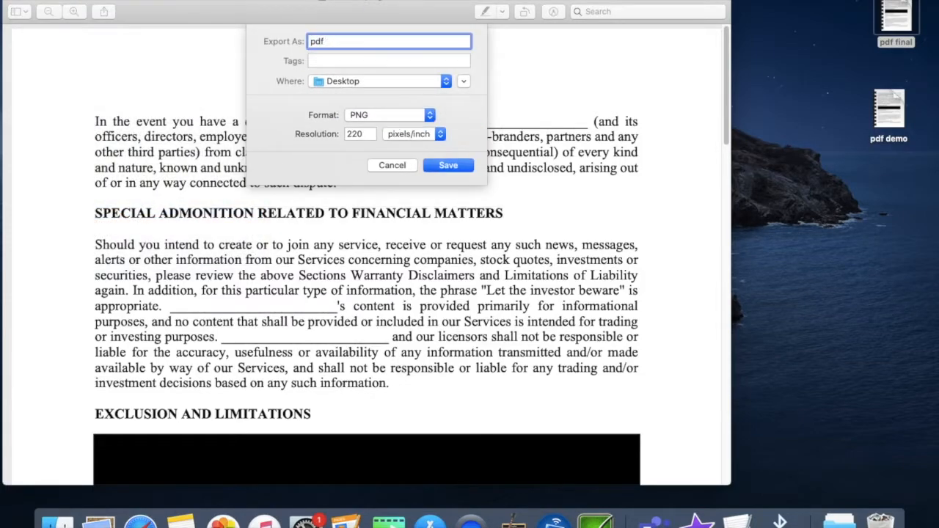
pyautogui.click(448, 164)
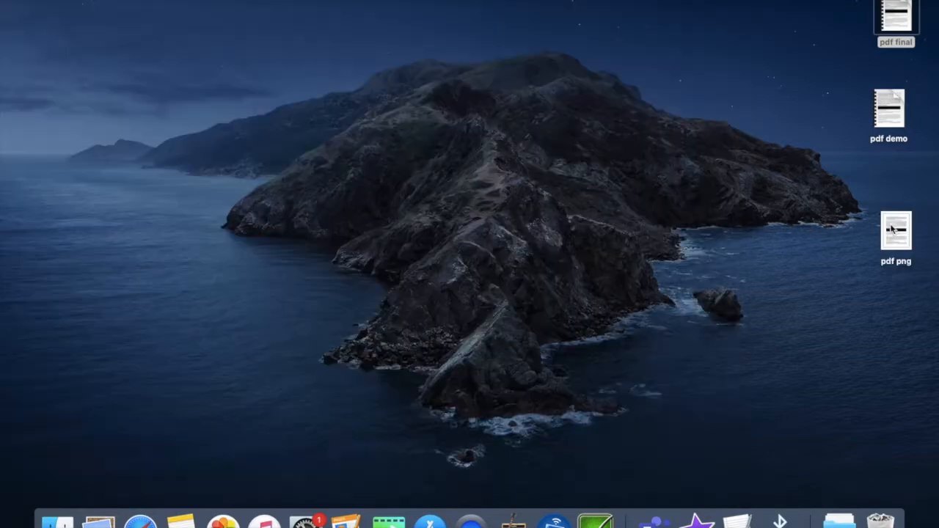
# Open 'pdf png' and export it as a PDF named 'pdf locked' to the desktop.
pyautogui.doubleClick(896, 232)
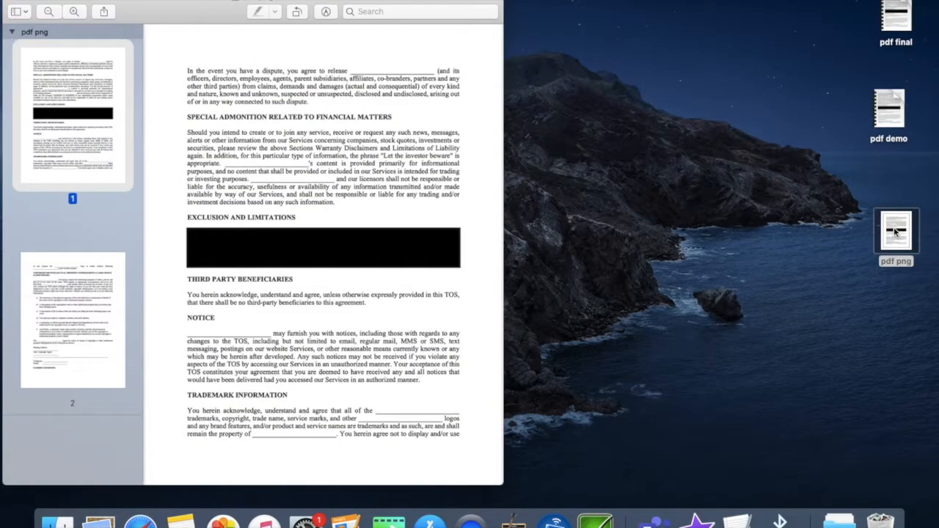
pyautogui.click(446, 6)
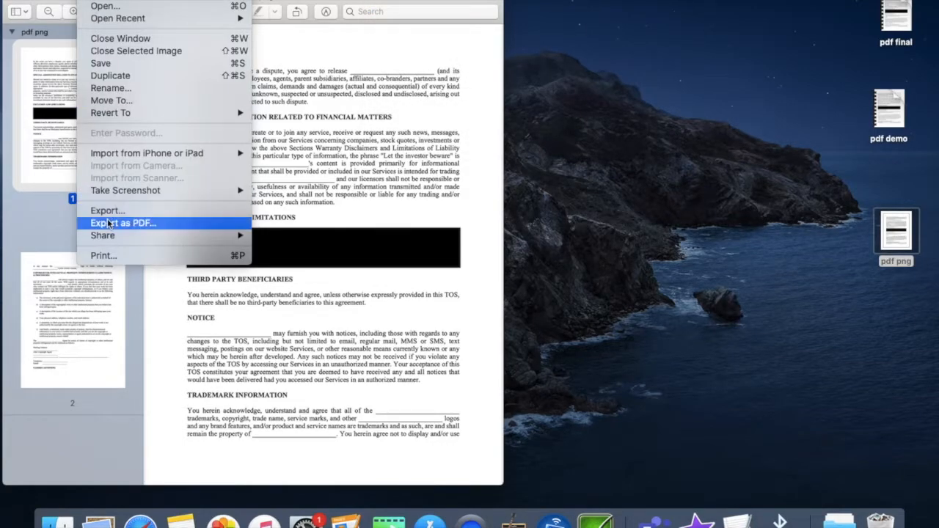
pyautogui.click(122, 223)
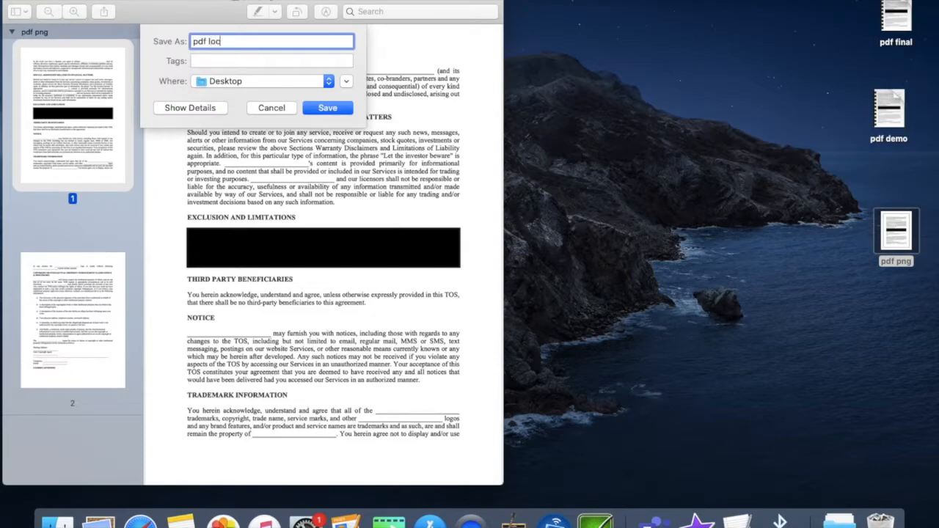
pyautogui.click(327, 107)
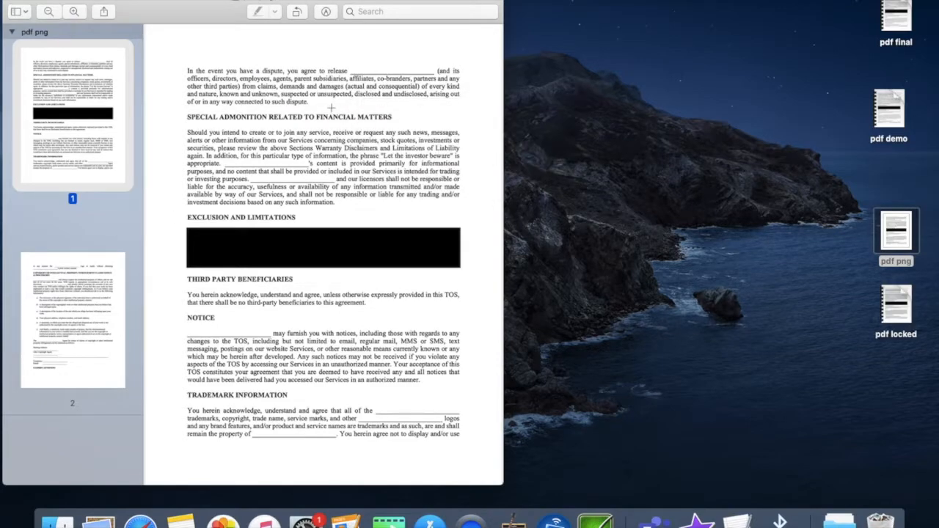